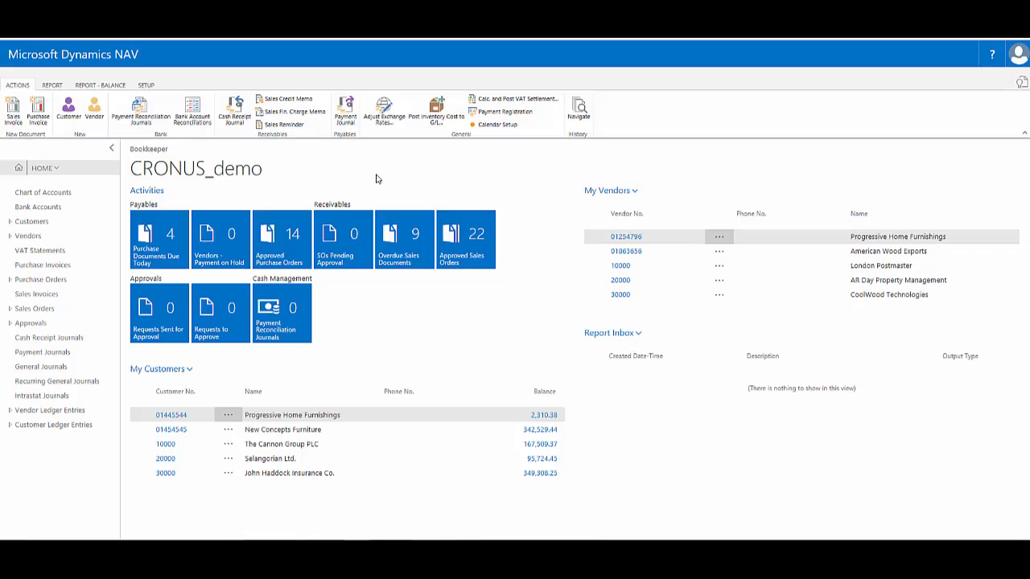
mouse_move(39, 251)
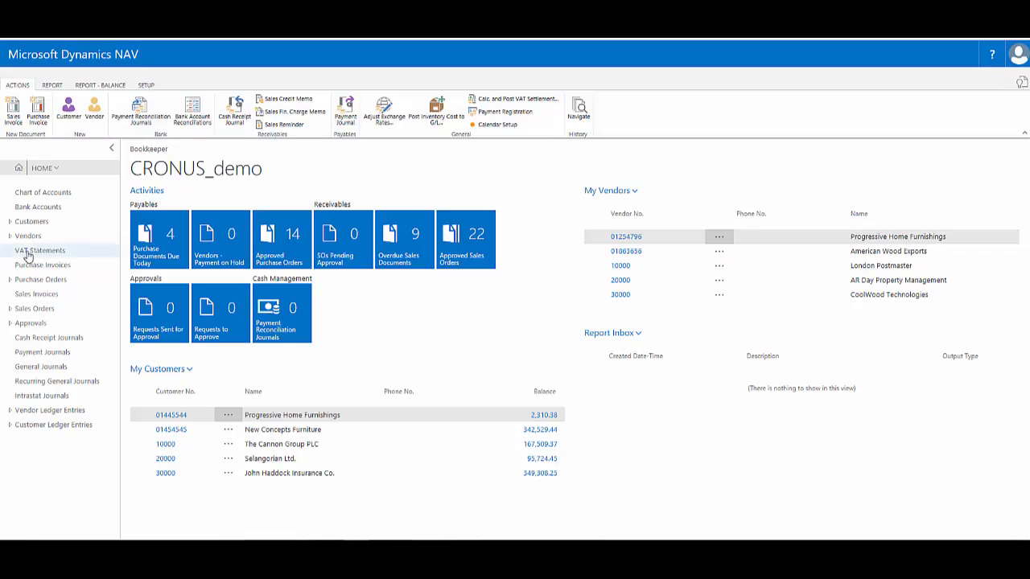
mouse_move(31, 222)
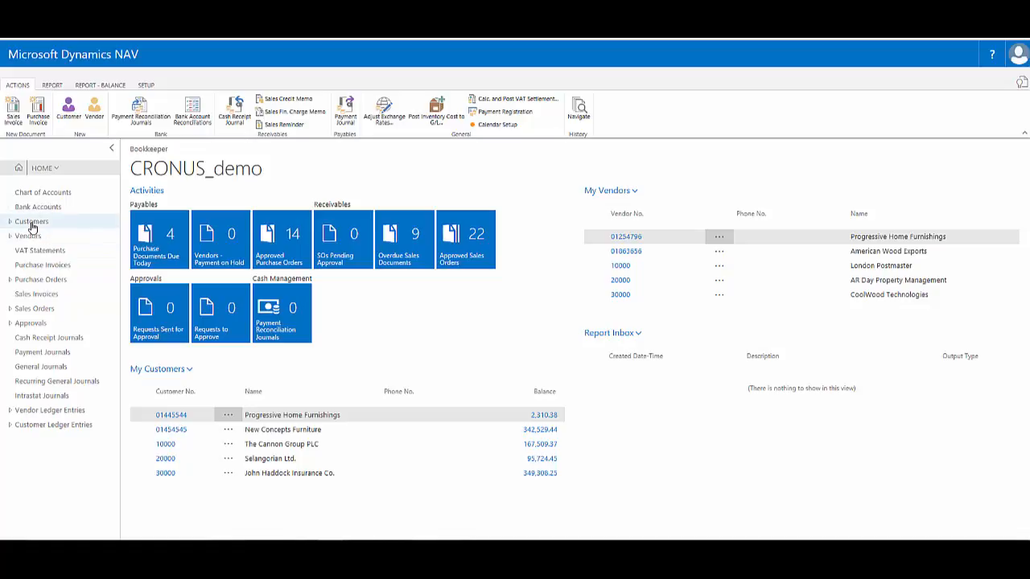
Show the full Customers list as rows from the navigation pane
click(33, 222)
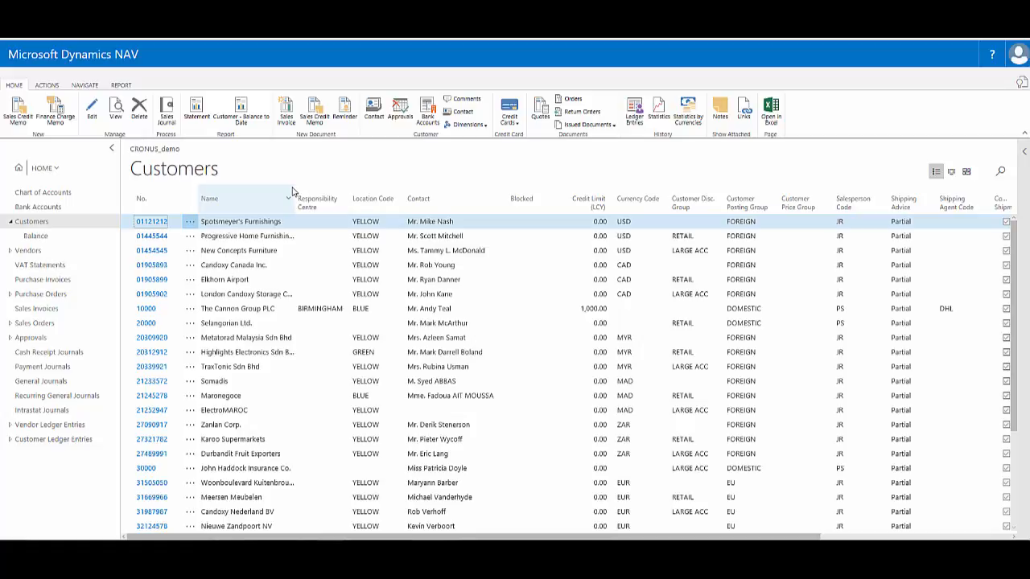
mouse_move(392, 235)
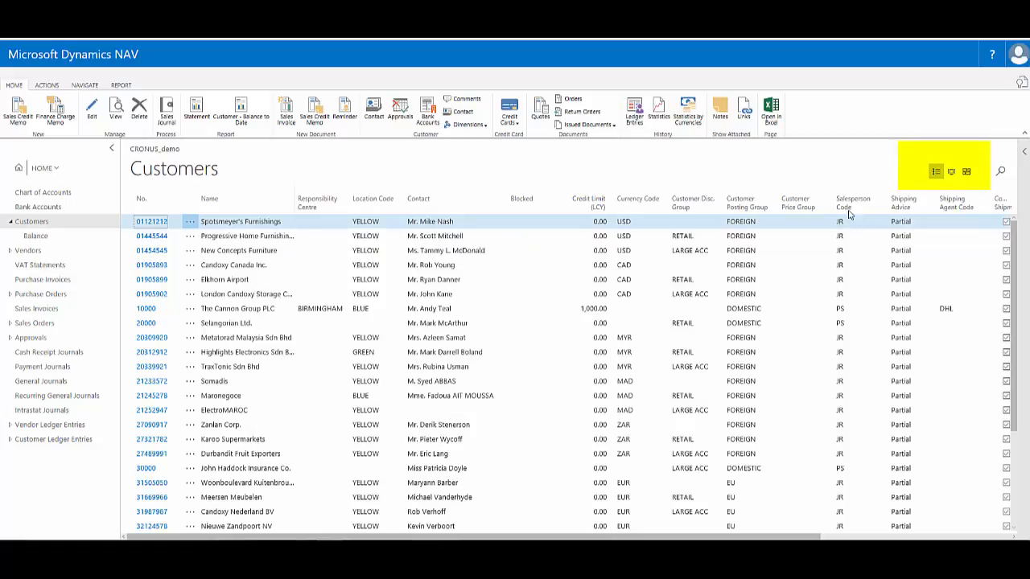
mouse_move(953, 187)
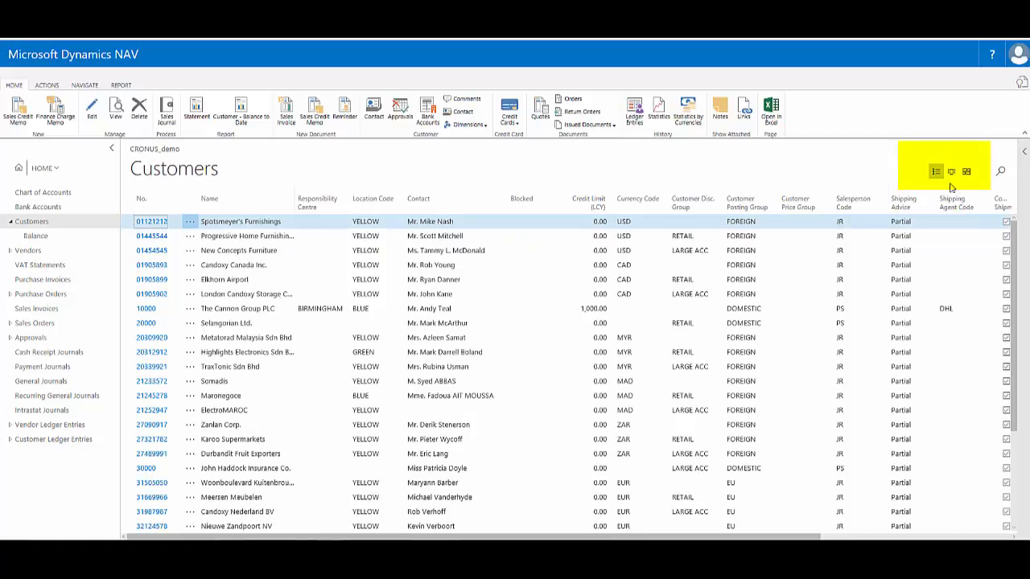
mouse_move(939, 170)
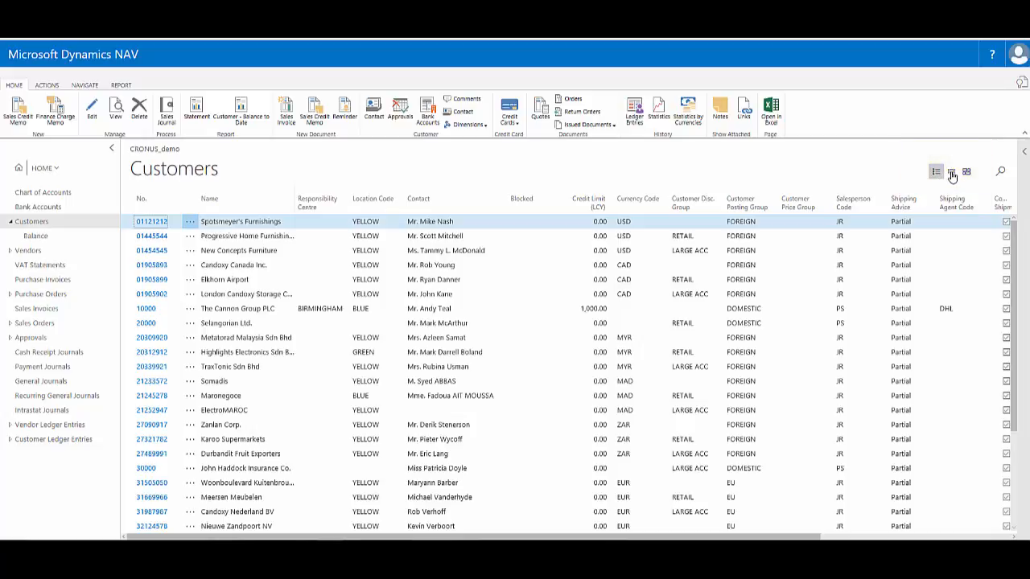
Switch customers from picture tiles to compact tiles and select The Cannon Group PLC
click(949, 171)
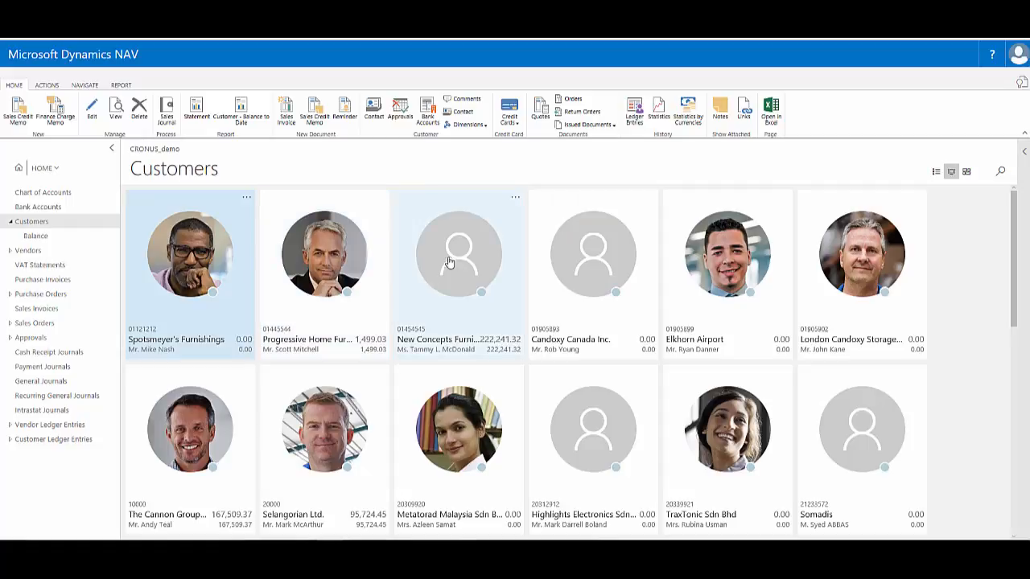
mouse_move(673, 293)
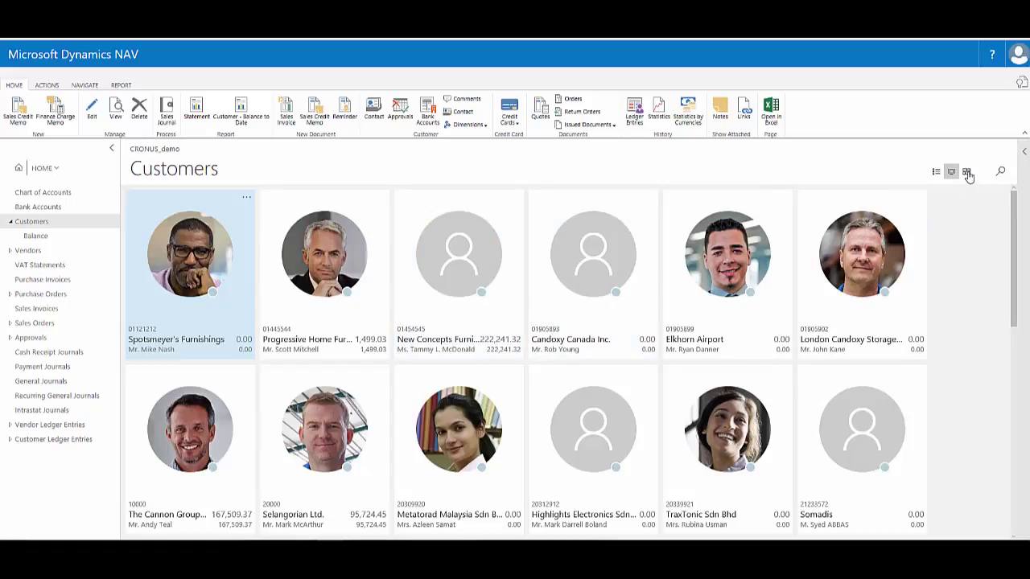
click(965, 171)
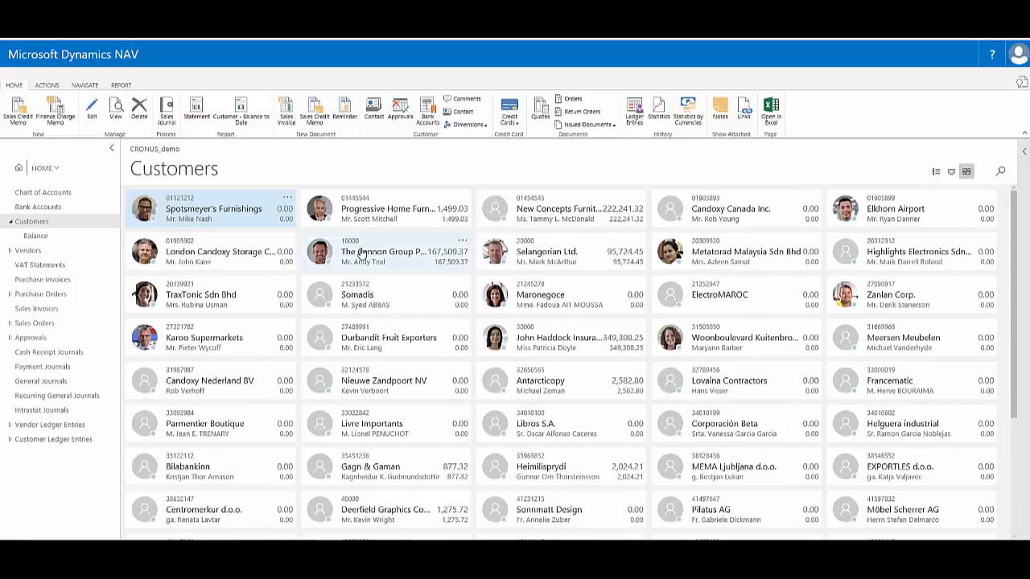
click(386, 251)
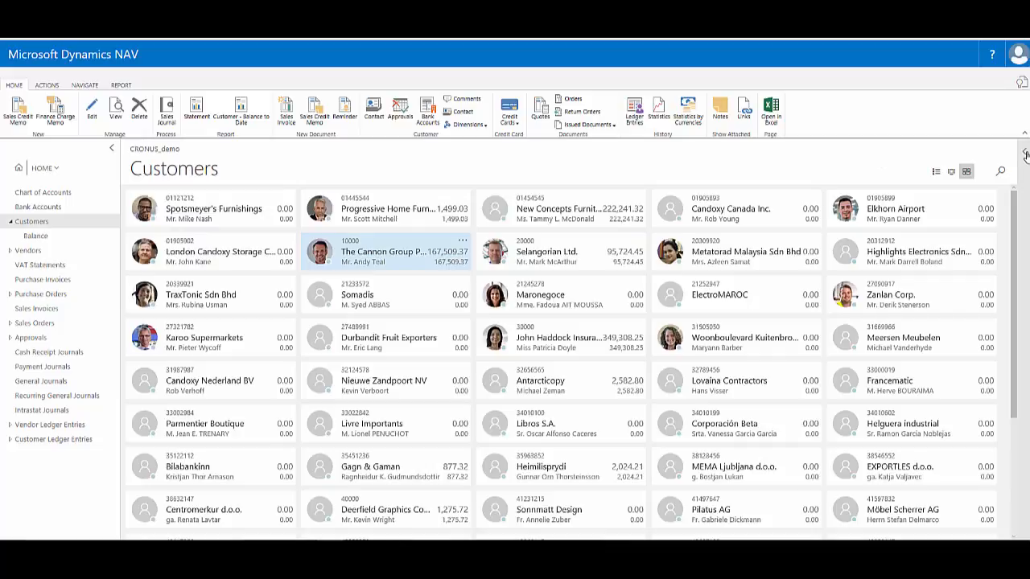
mouse_move(1024, 154)
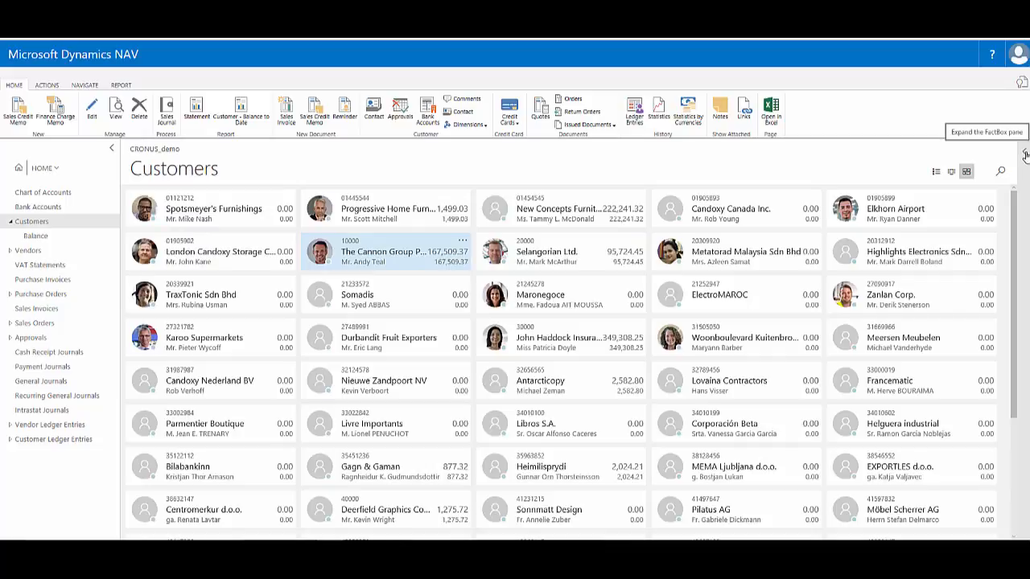
Reveal the FactBox pane, revisit tile view, restore row view and hide the pane again
click(1022, 155)
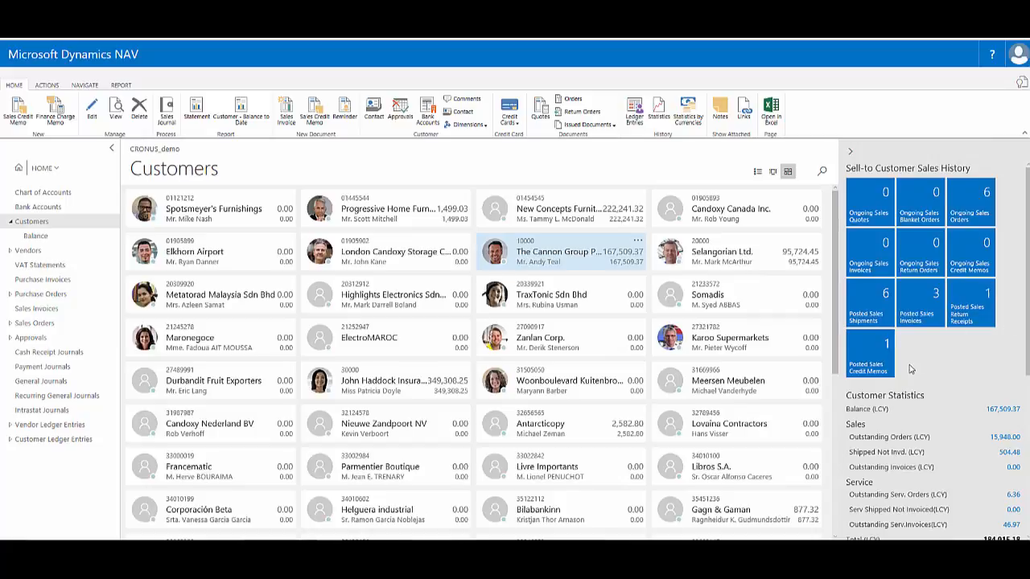
mouse_move(885, 293)
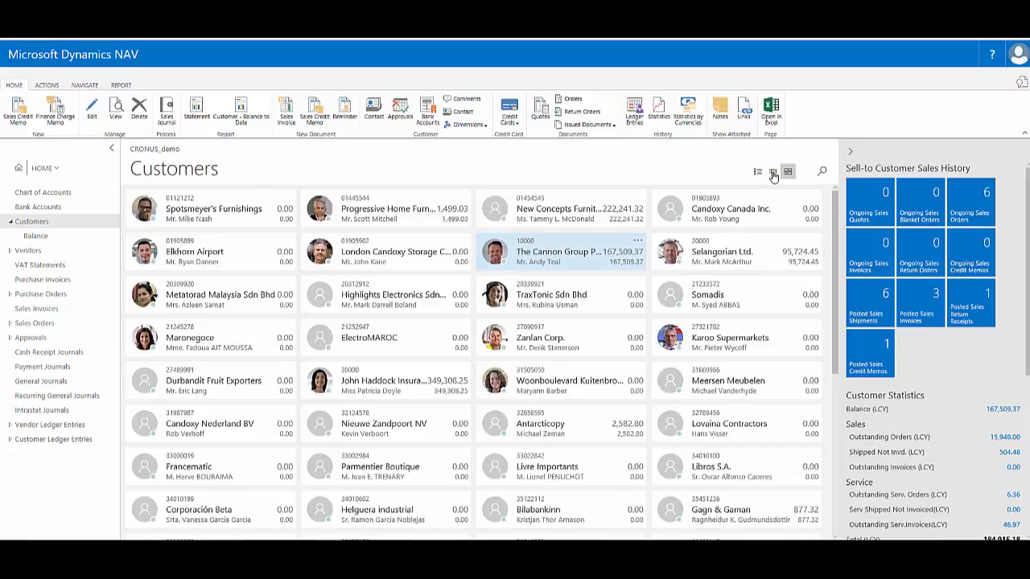
click(771, 171)
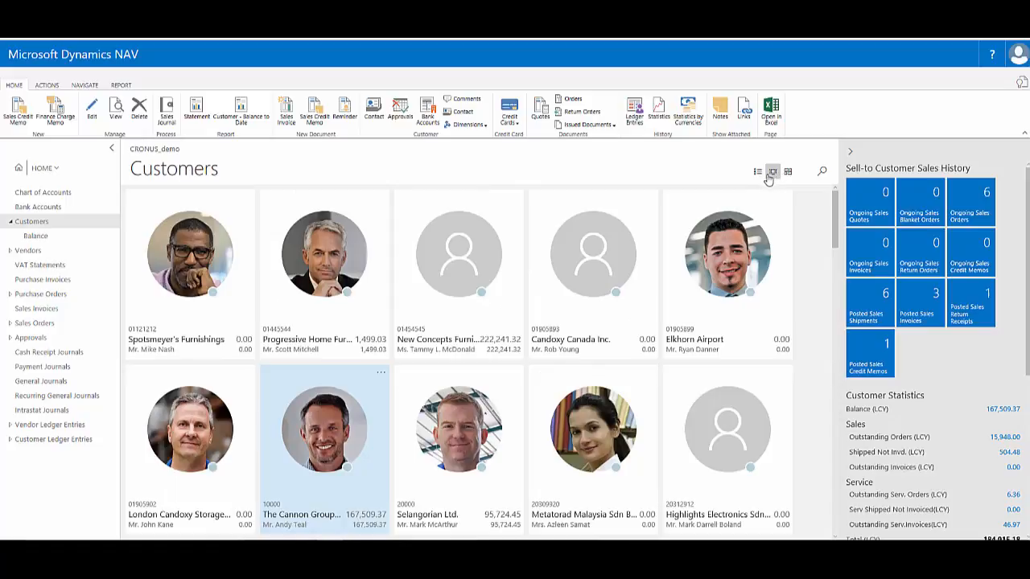
click(757, 171)
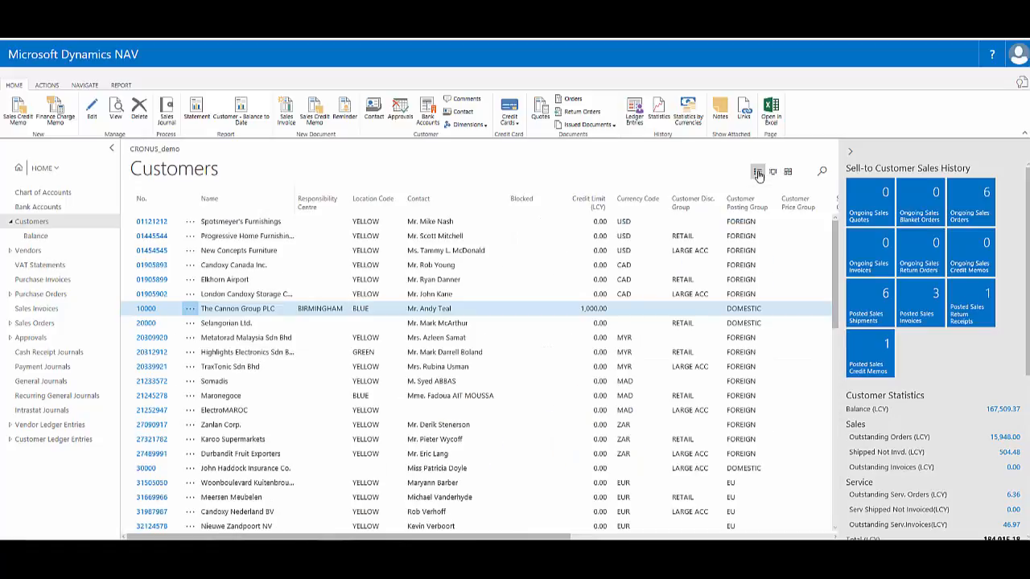
click(757, 170)
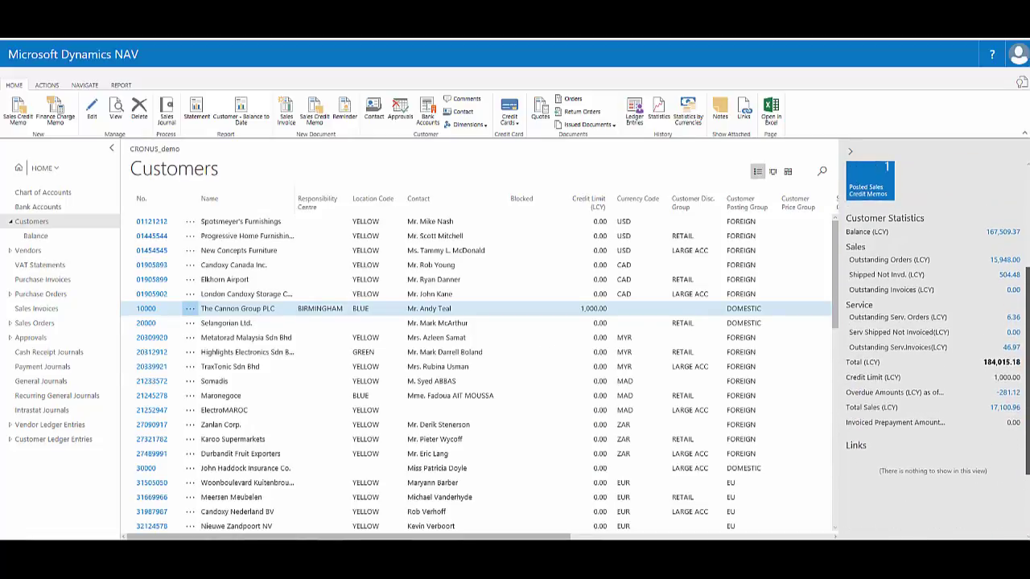
click(850, 151)
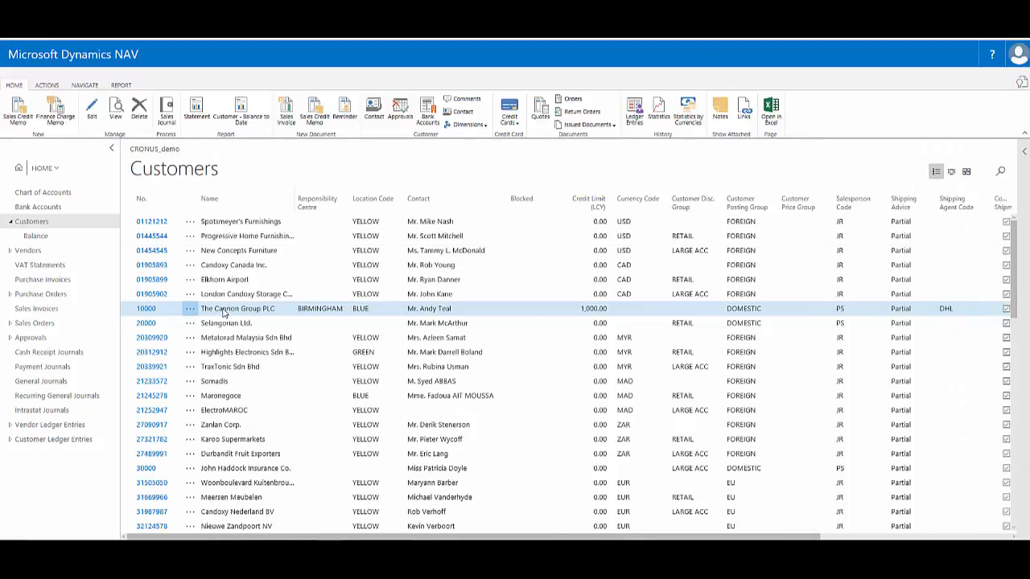
mouse_move(536, 314)
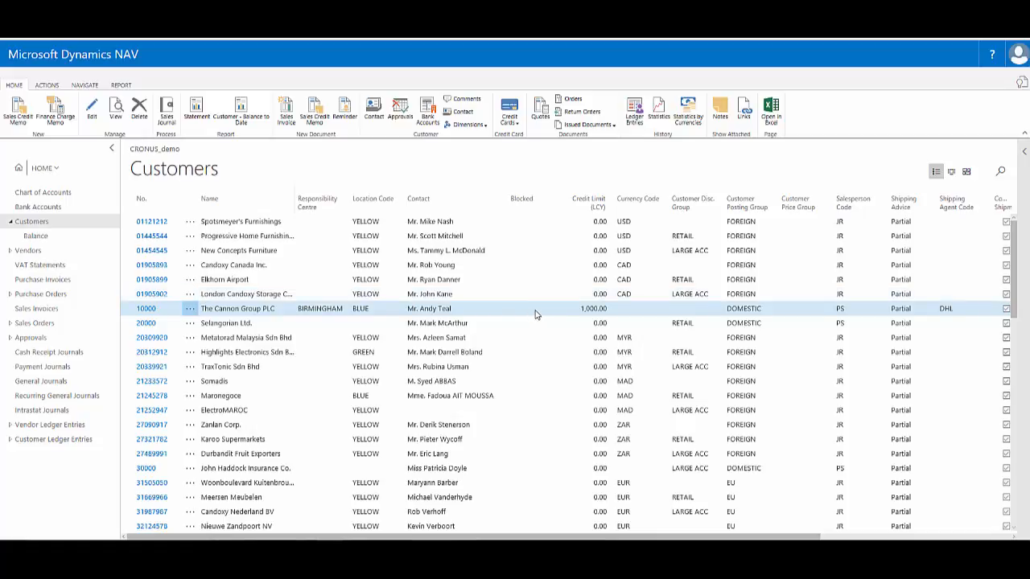
mouse_move(527, 318)
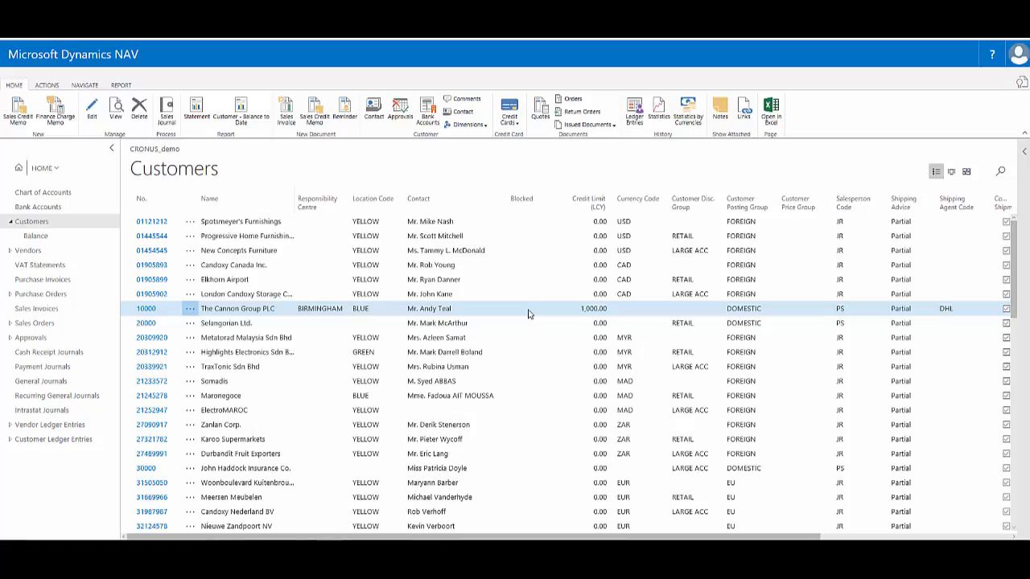
Scroll down through the Item List rows as more rows load
scroll(down, 3)
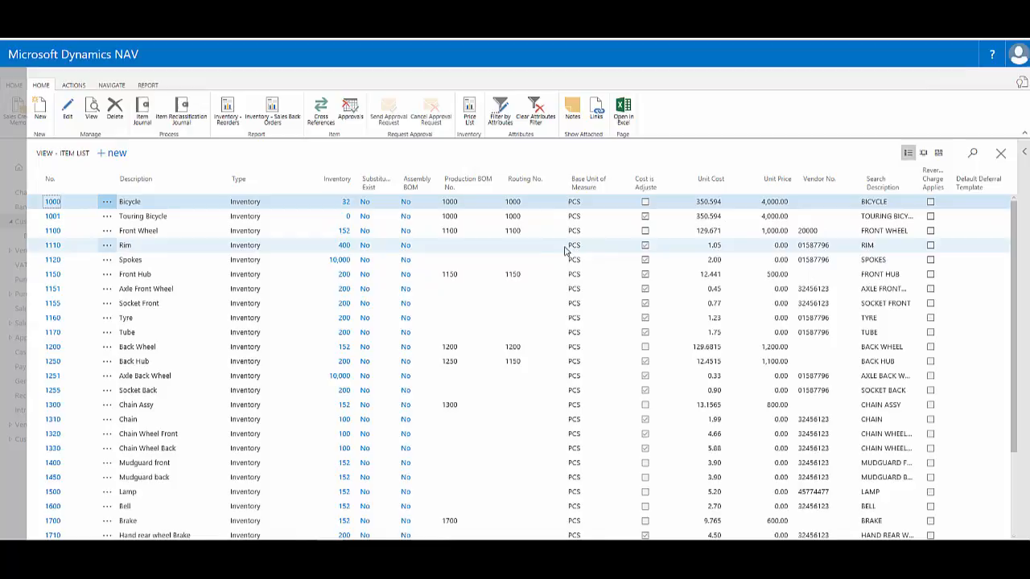
scroll(down, 3)
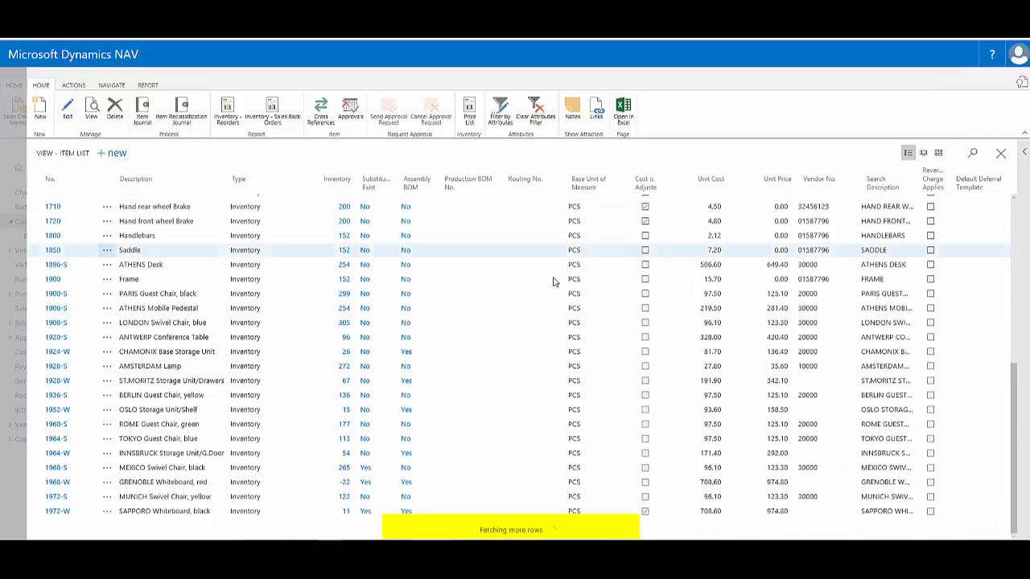
scroll(down, 3)
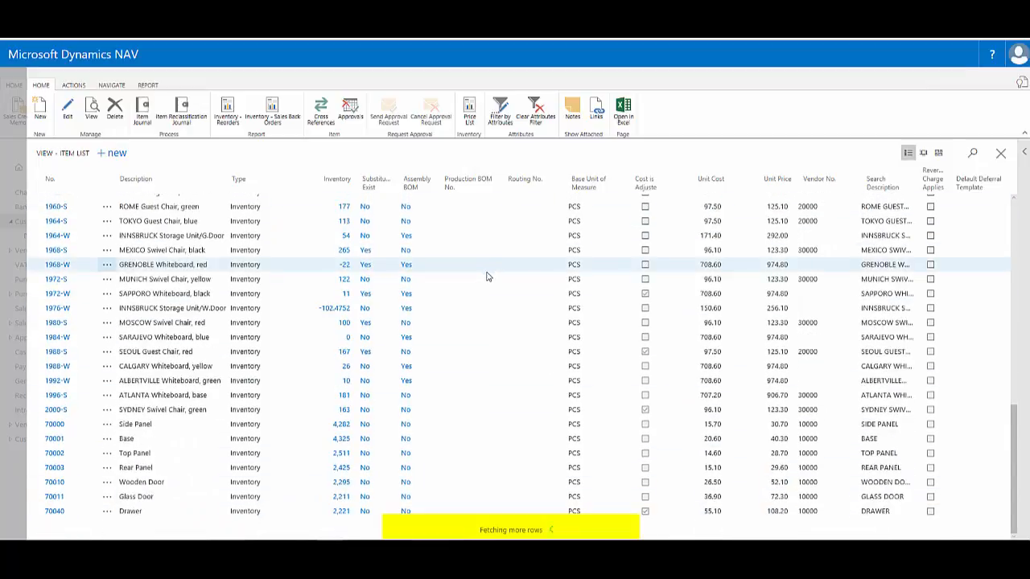
scroll(down, 3)
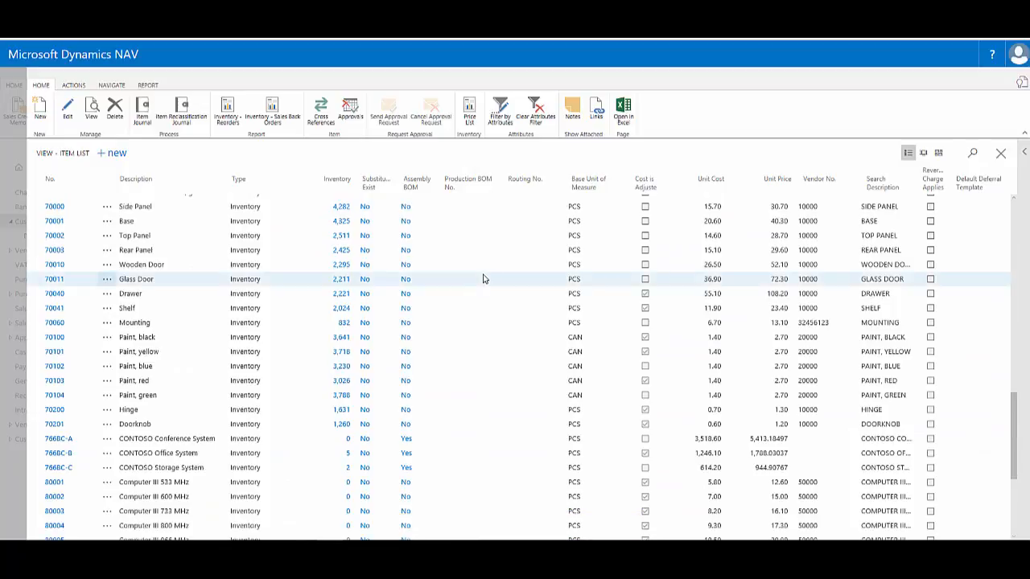
scroll(down, 3)
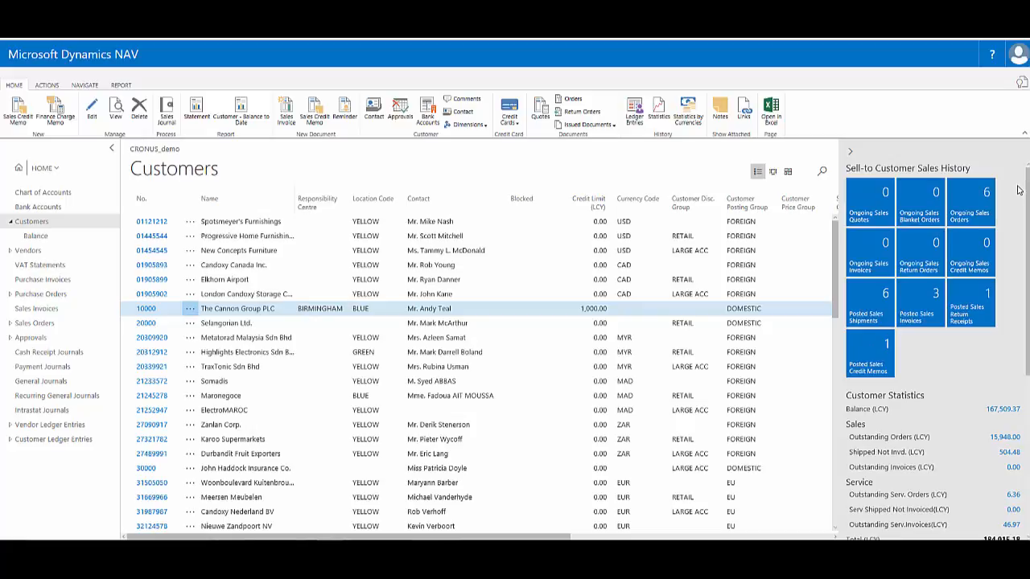
mouse_move(968, 232)
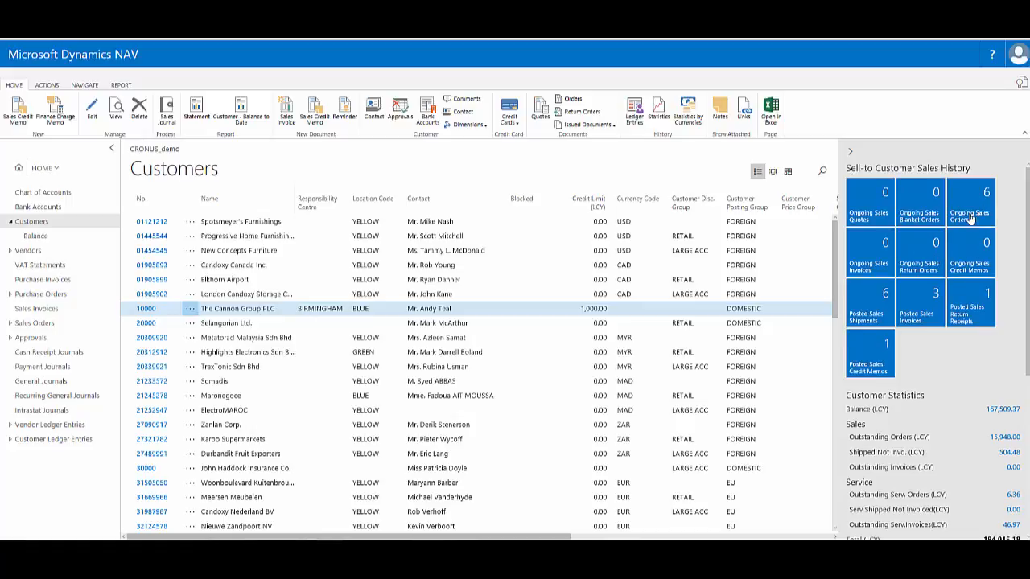
mouse_move(971, 217)
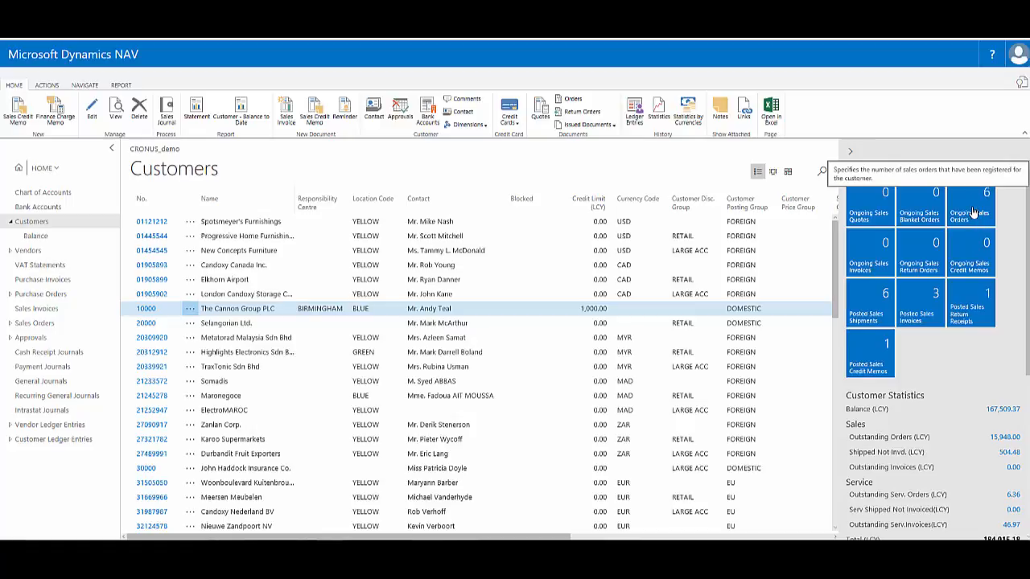
click(972, 203)
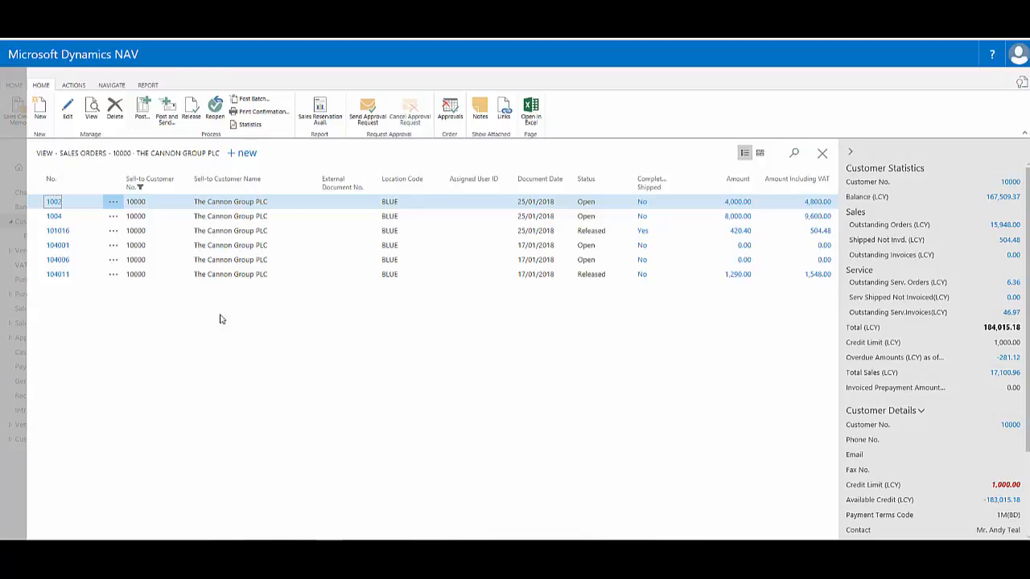
mouse_move(127, 305)
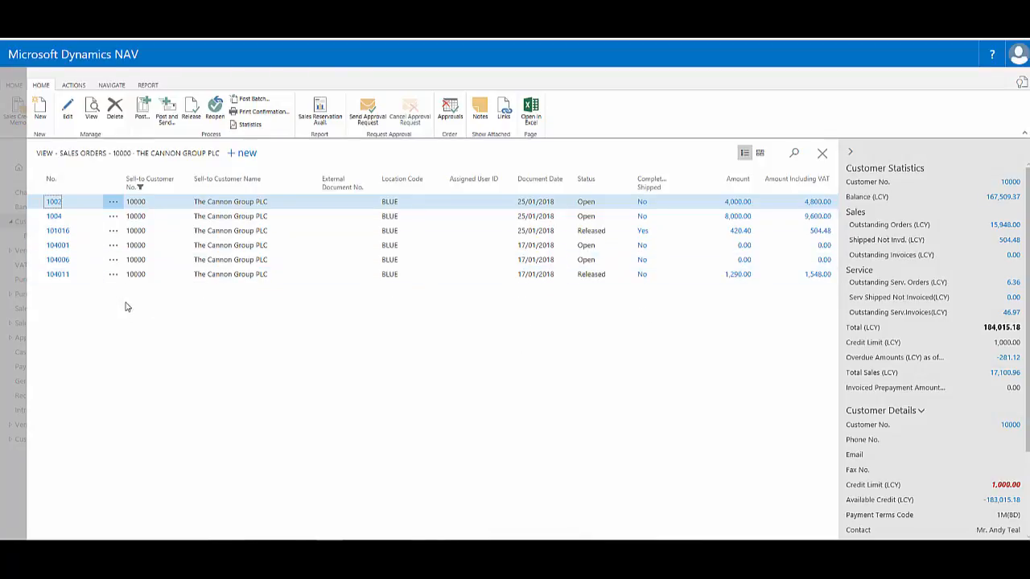
mouse_move(167, 329)
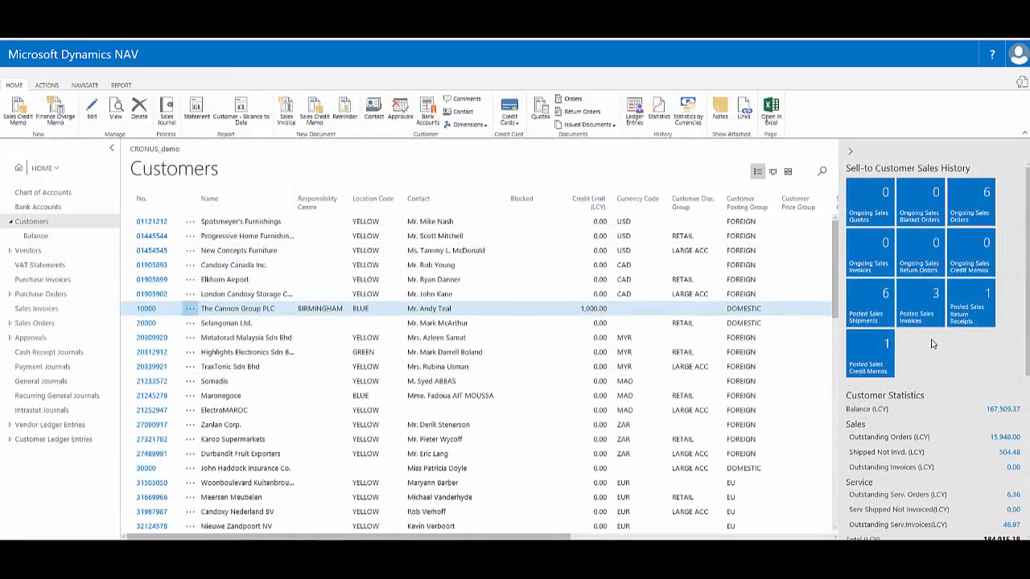
mouse_move(946, 373)
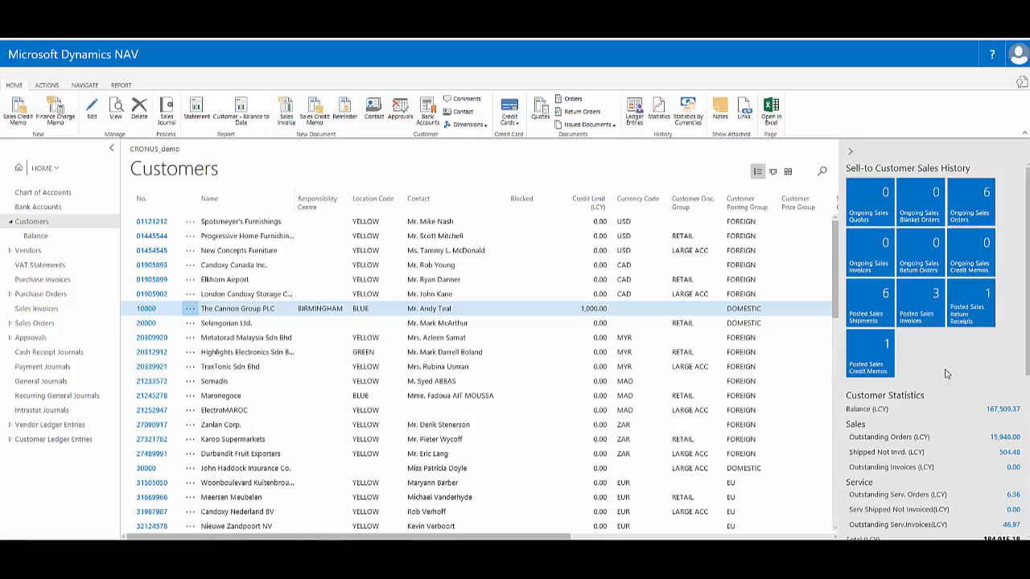
click(919, 300)
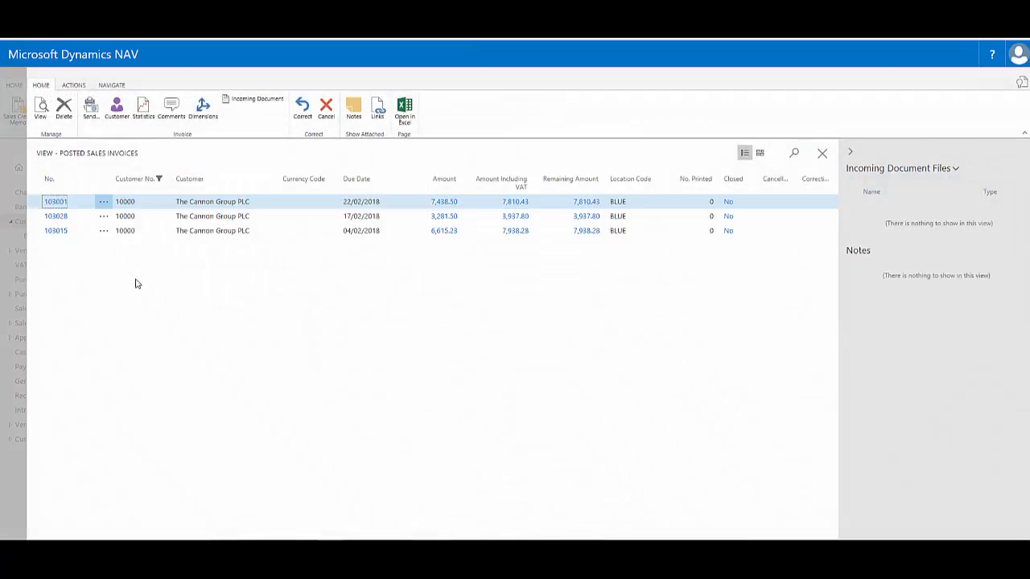
mouse_move(309, 257)
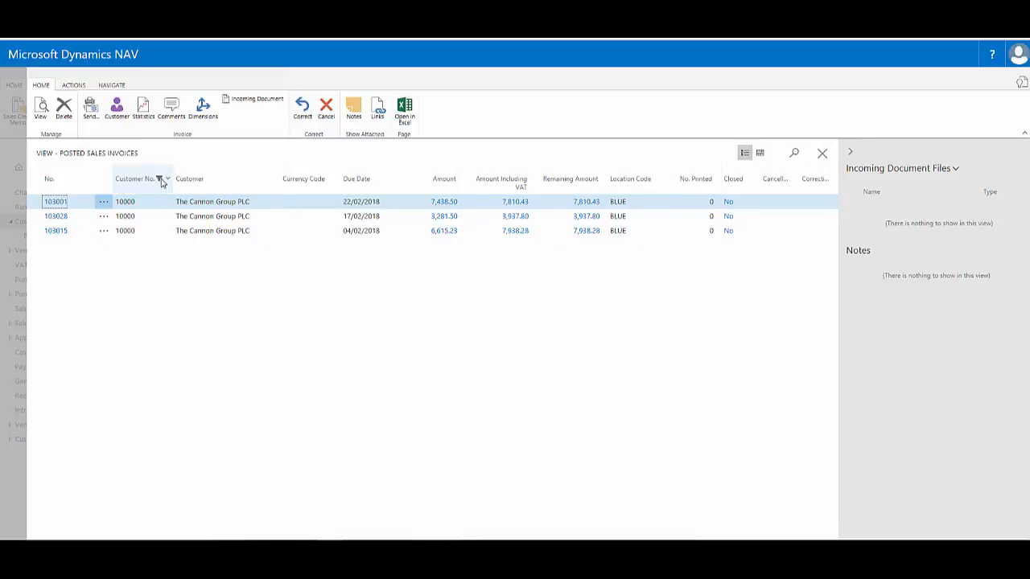
click(161, 178)
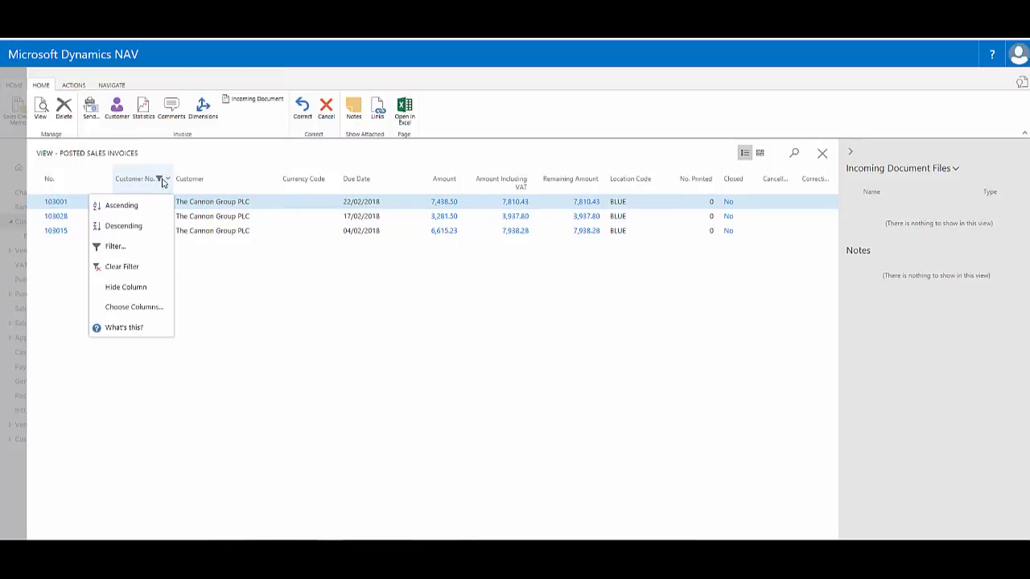
mouse_move(122, 267)
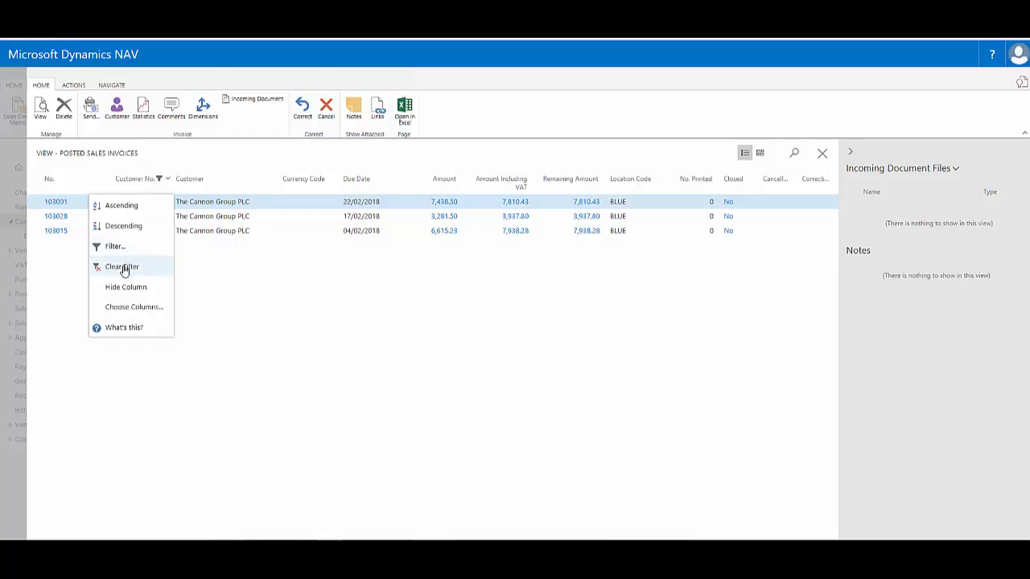
click(123, 267)
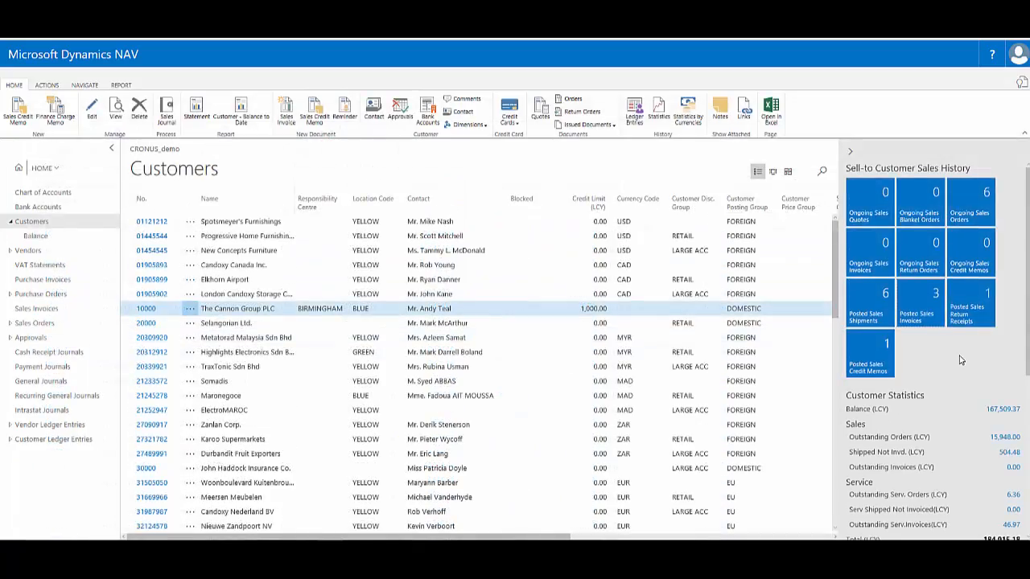
scroll(down, 3)
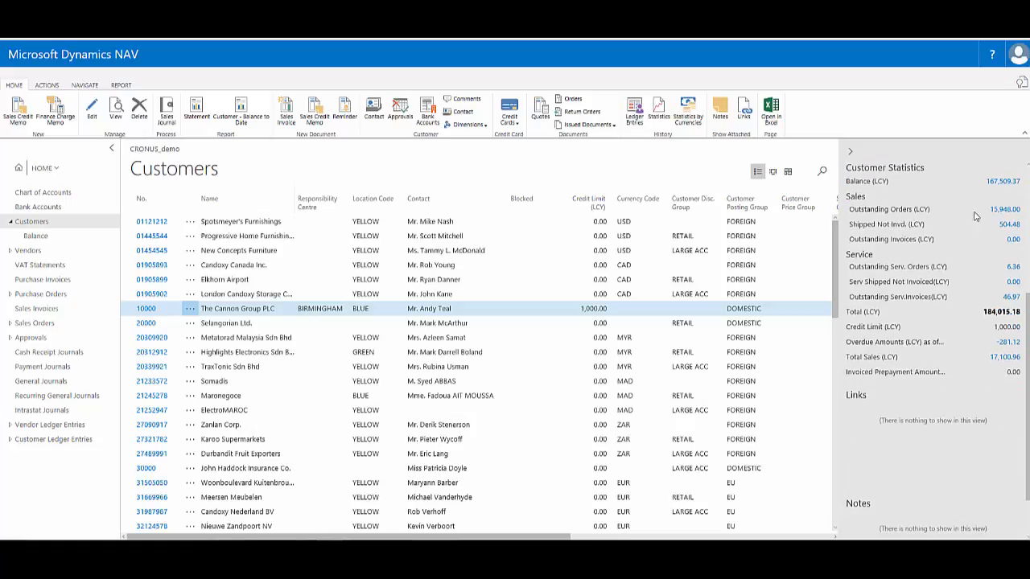
mouse_move(984, 289)
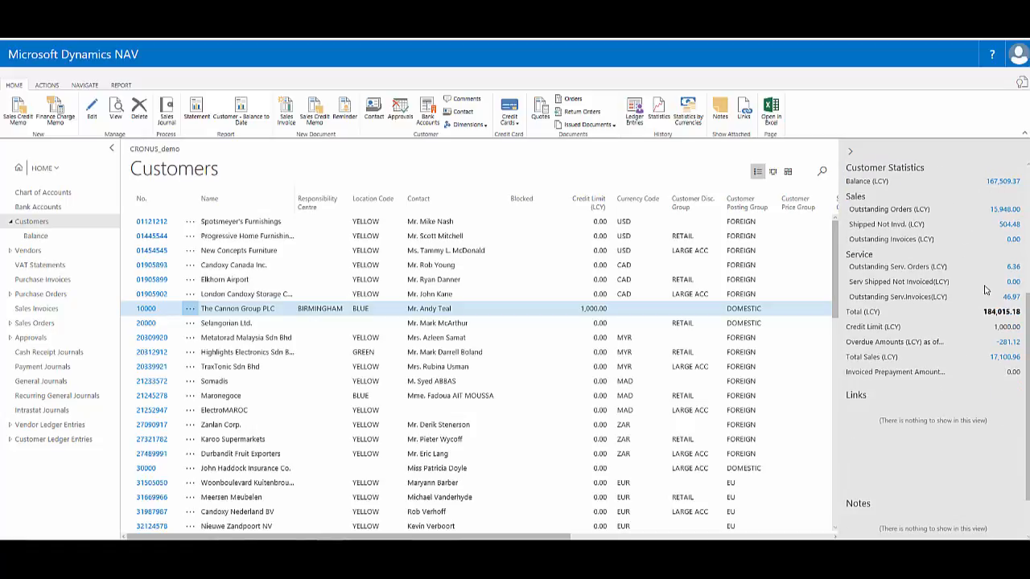
mouse_move(984, 376)
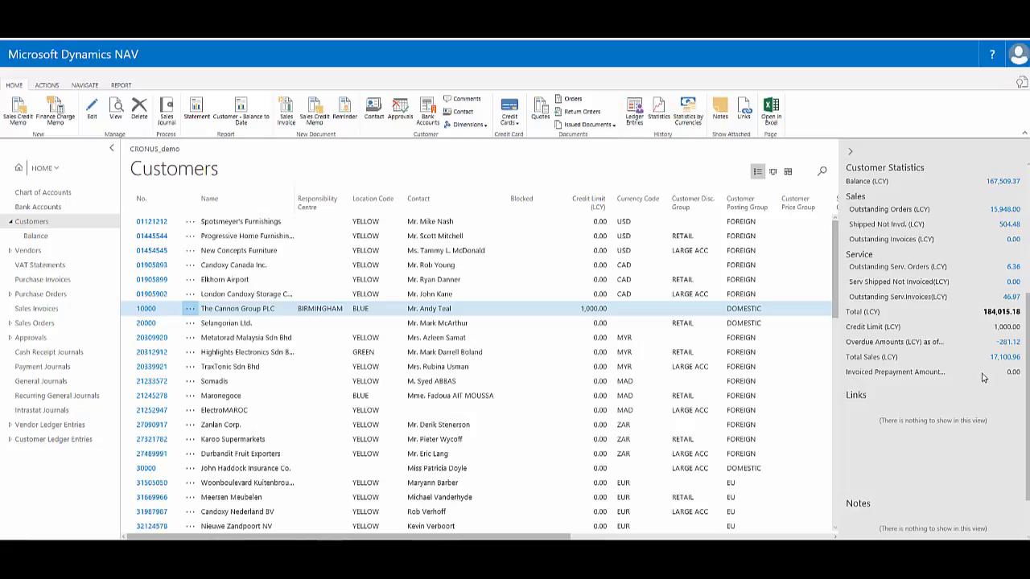
mouse_move(1001, 303)
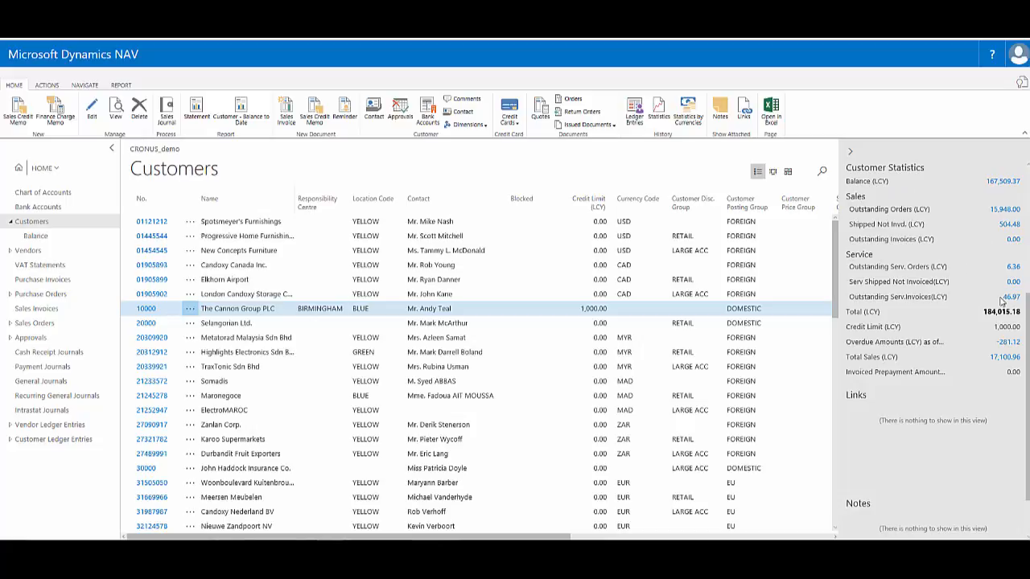
mouse_move(946, 338)
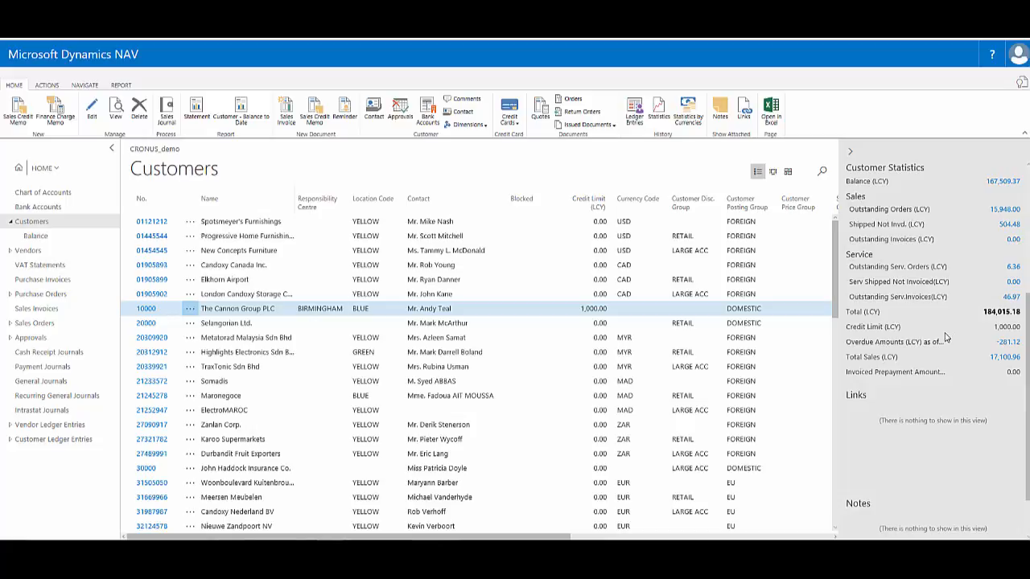
scroll(down, 3)
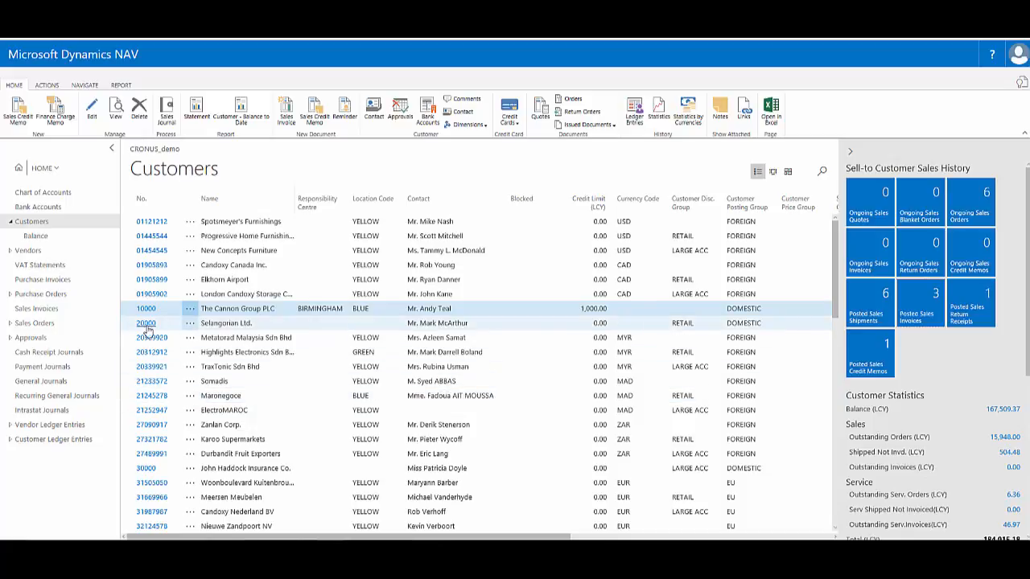
Select Metalsrad Malaysia, The Cannon Group, then John Haddock Insurance Co. to view its sales history
click(147, 322)
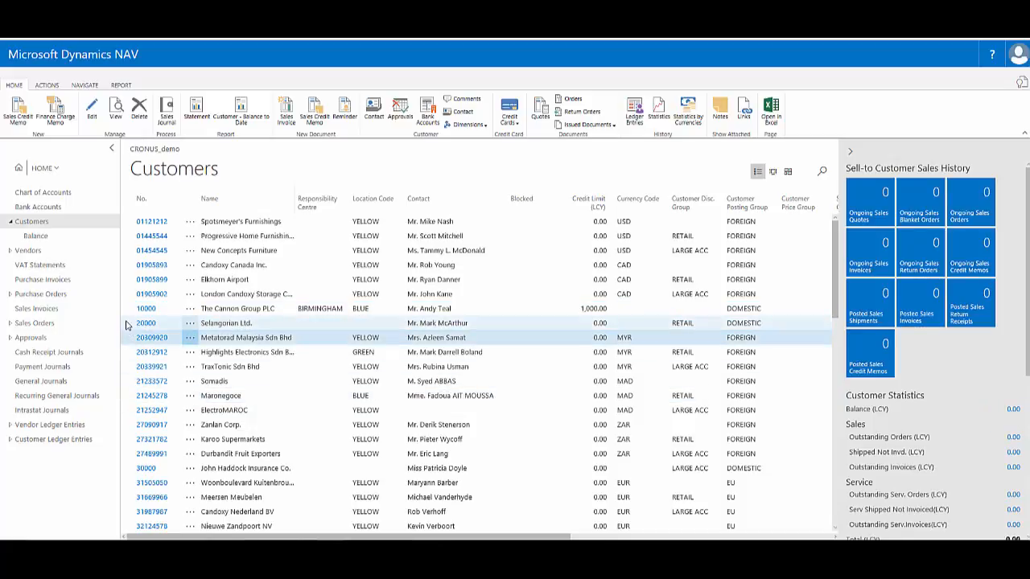
click(128, 350)
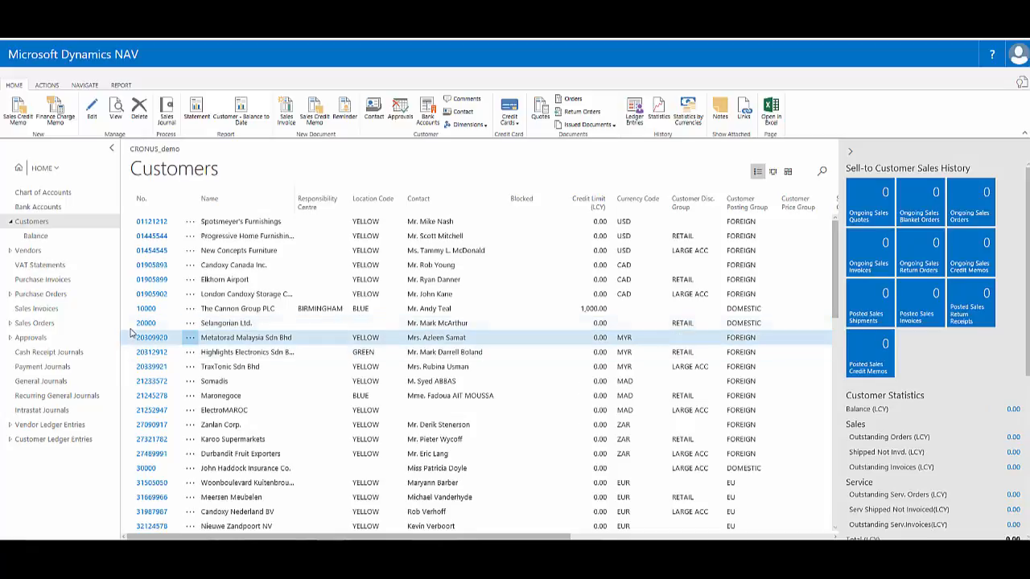
click(242, 309)
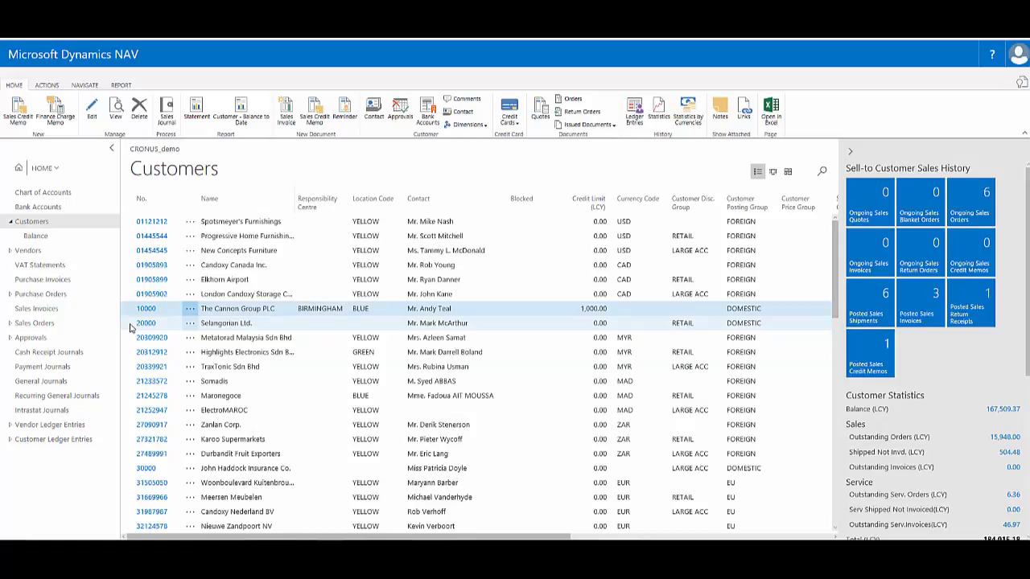
click(241, 322)
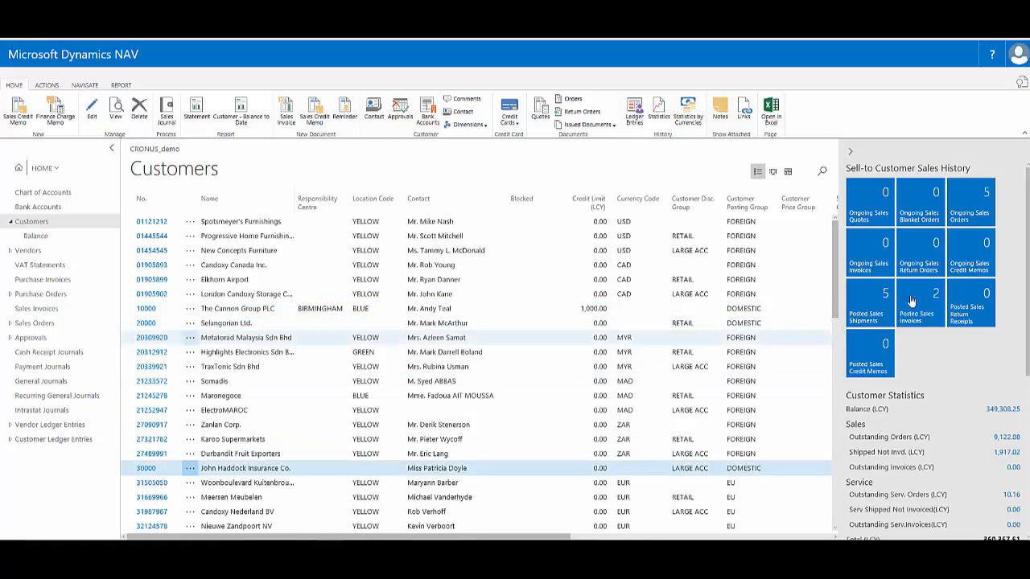
mouse_move(907, 357)
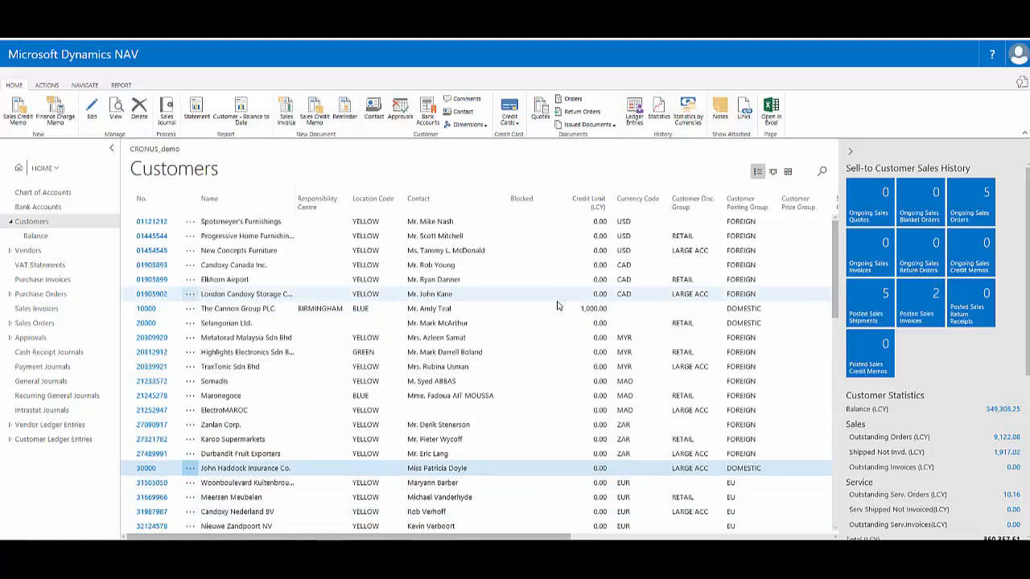
mouse_move(849, 154)
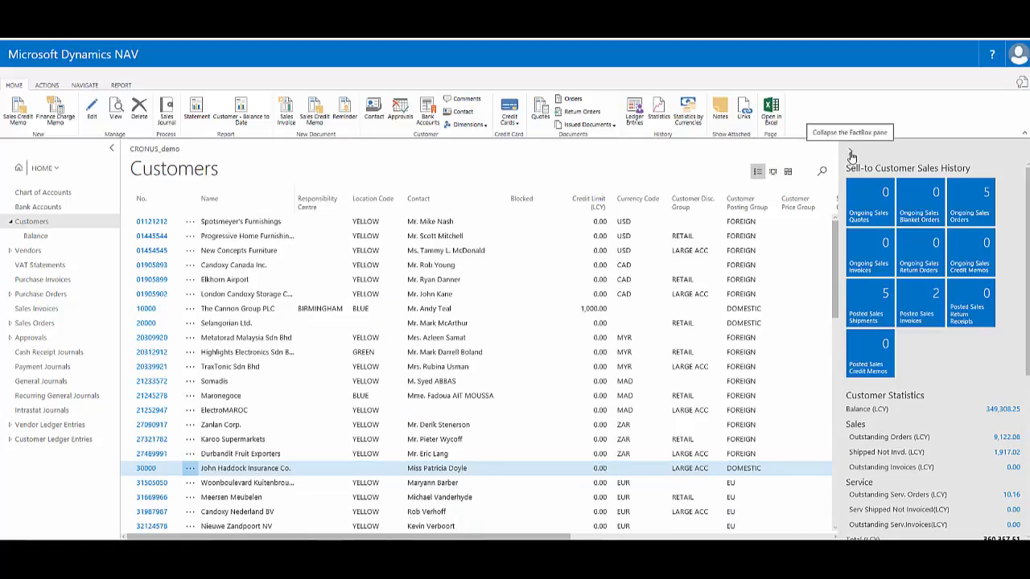